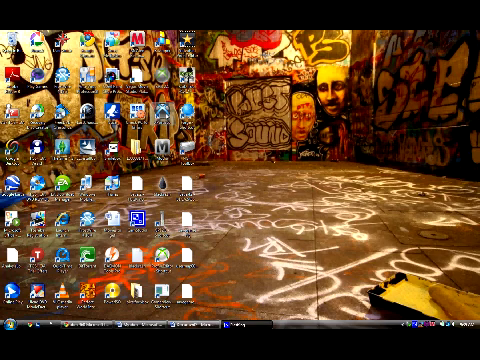
Bring up the Xplorer360 shortcut's context menu to run it as administrator.
right_click(158, 110)
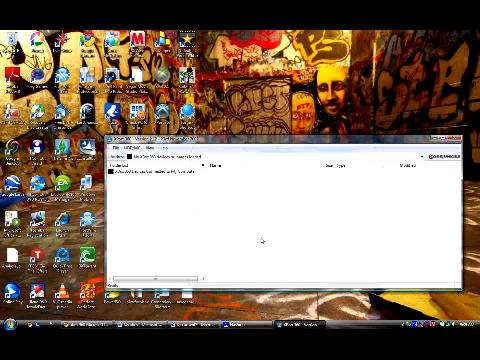
Expand the Xbox 360 drive entry in Xplorer360's left tree.
click(160, 187)
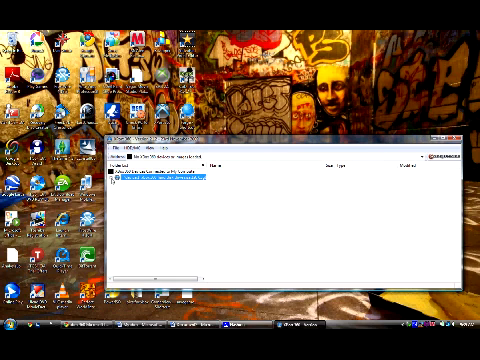